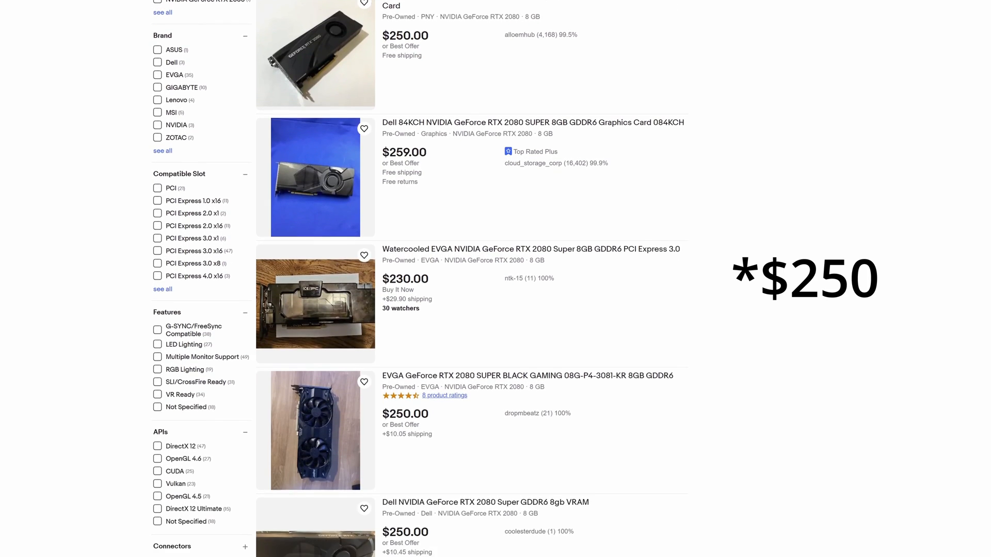
Swap the Mid Mixed Use power supply to the Corsair RM750e (2023) 750 W.
{"action": "scroll", "scroll_direction": "down", "scroll_amount": 3}
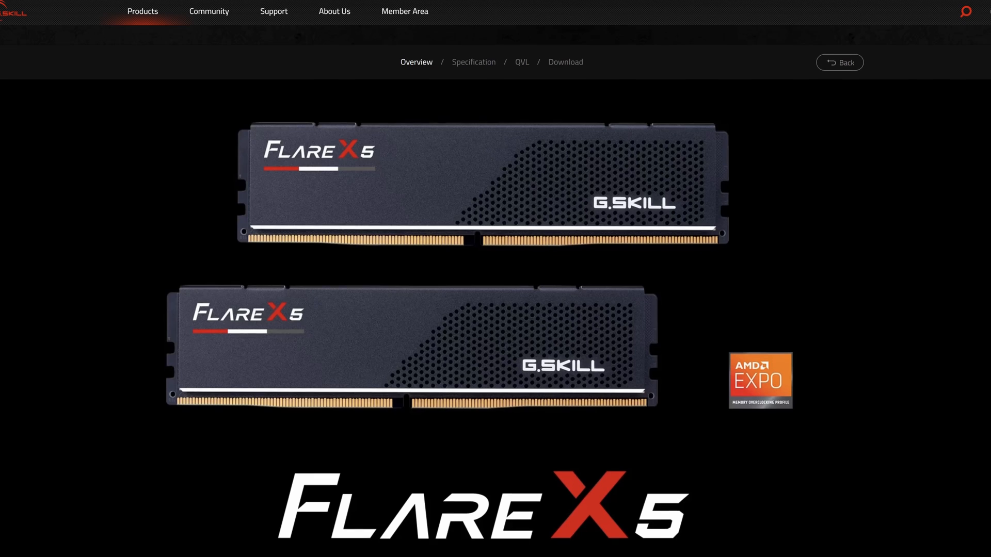
{"action": "scroll", "scroll_direction": "down", "scroll_amount": 3}
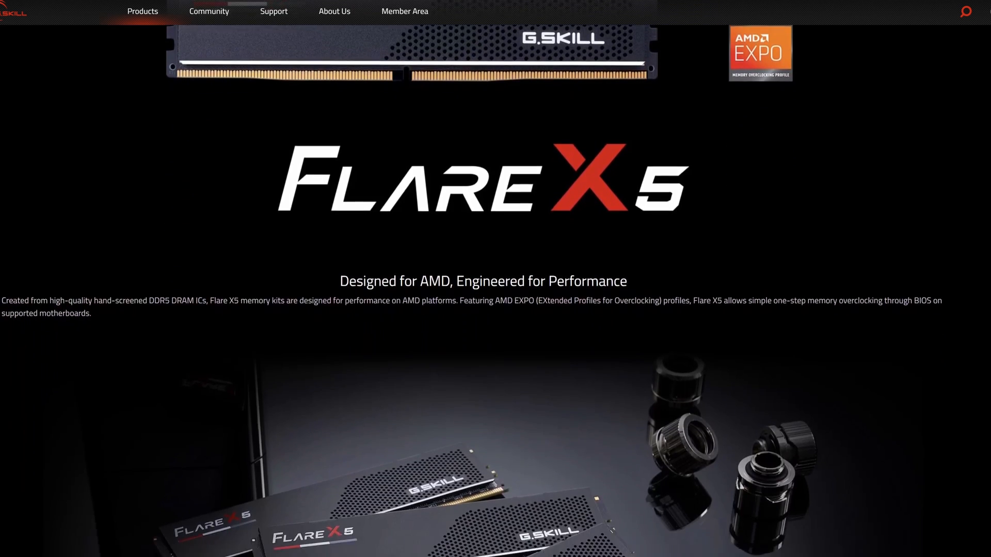
{"action": "scroll", "scroll_direction": "down", "scroll_amount": 3}
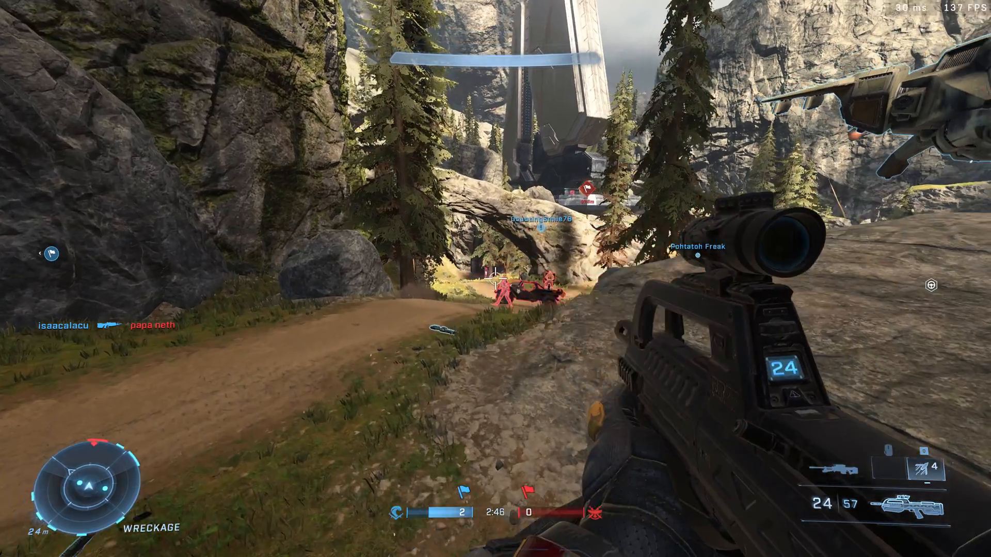
{"action": "left_click", "coordinate": [495, 279]}
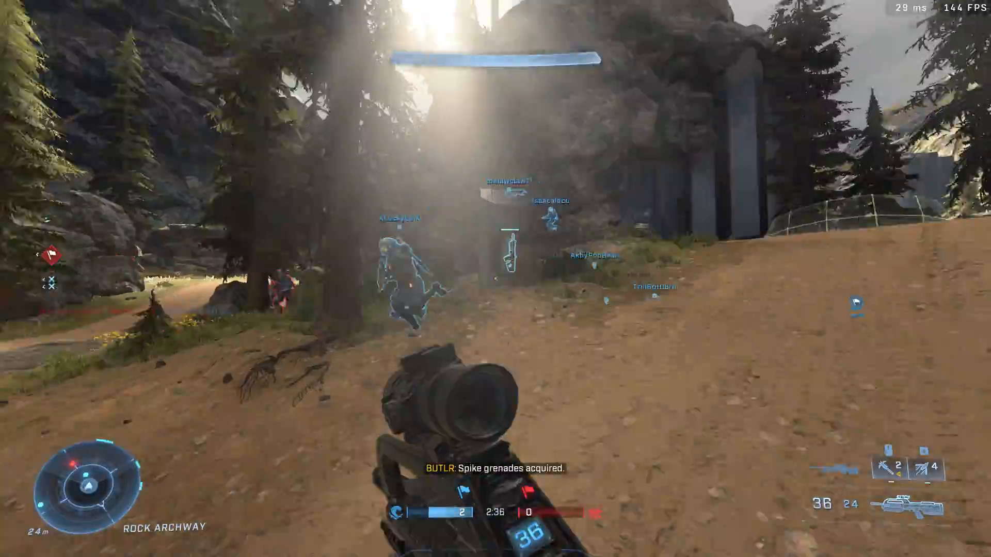
{"action": "left_click", "coordinate": [496, 279]}
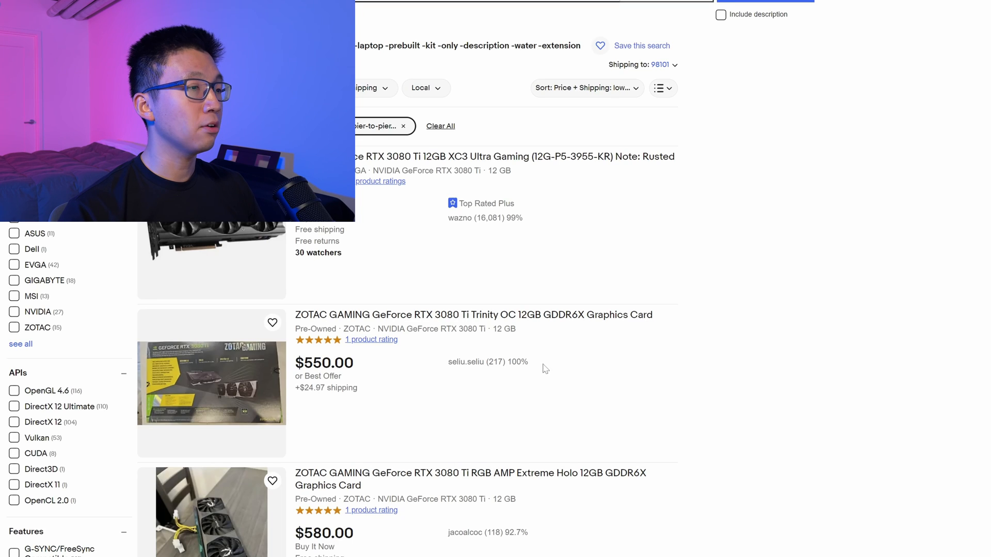
{"action": "mouse_move", "coordinate": [758, 273]}
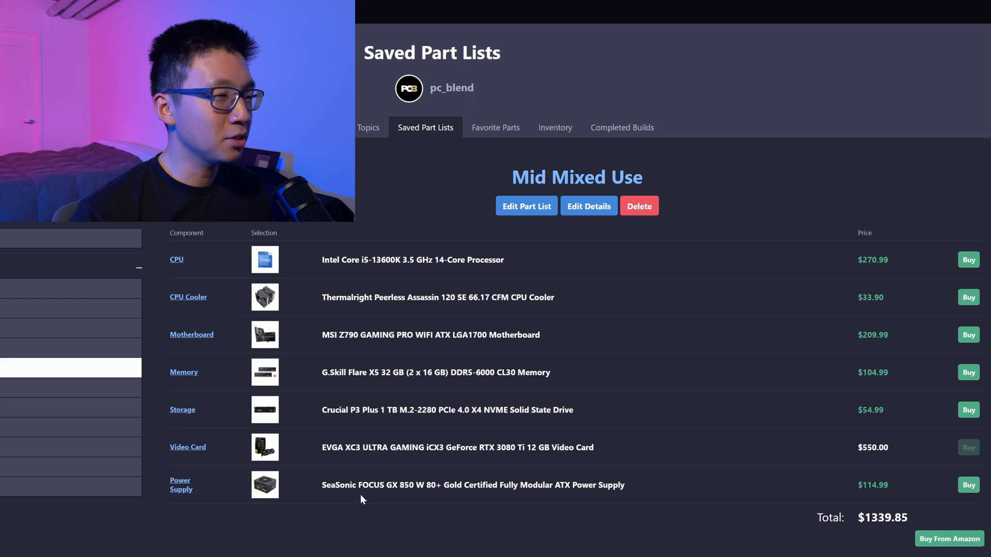
{"action": "mouse_move", "coordinate": [438, 517]}
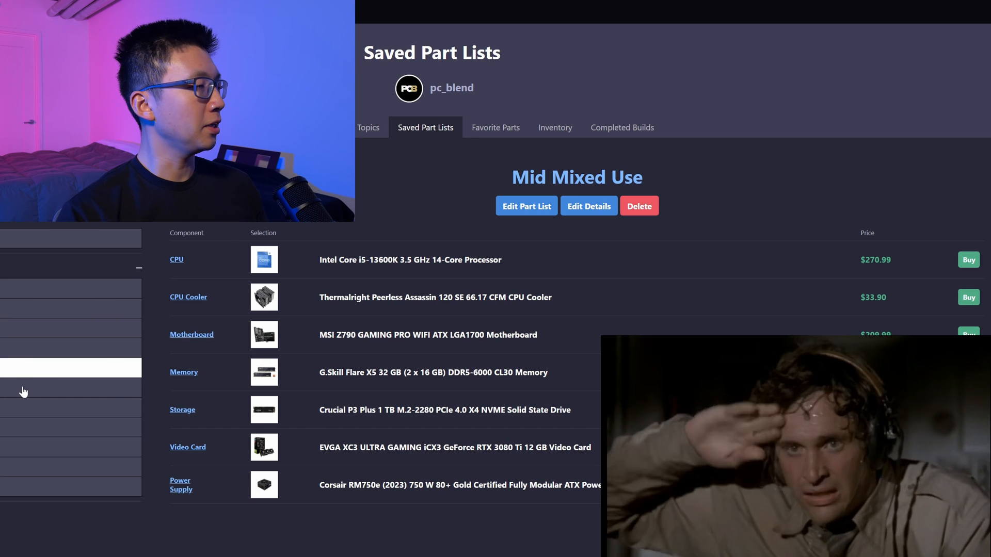
{"action": "left_click", "coordinate": [70, 388]}
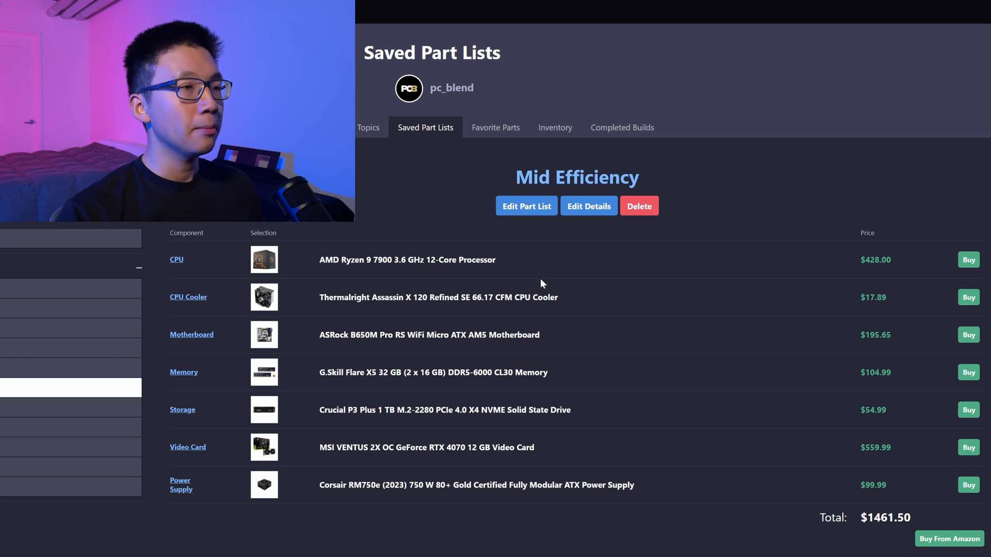
{"action": "mouse_move", "coordinate": [345, 288]}
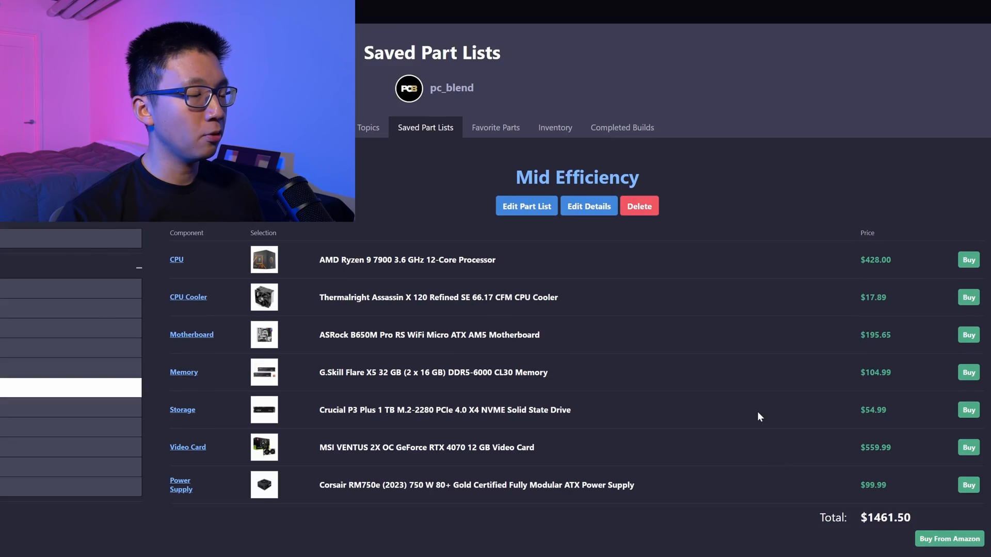
{"action": "mouse_move", "coordinate": [763, 404]}
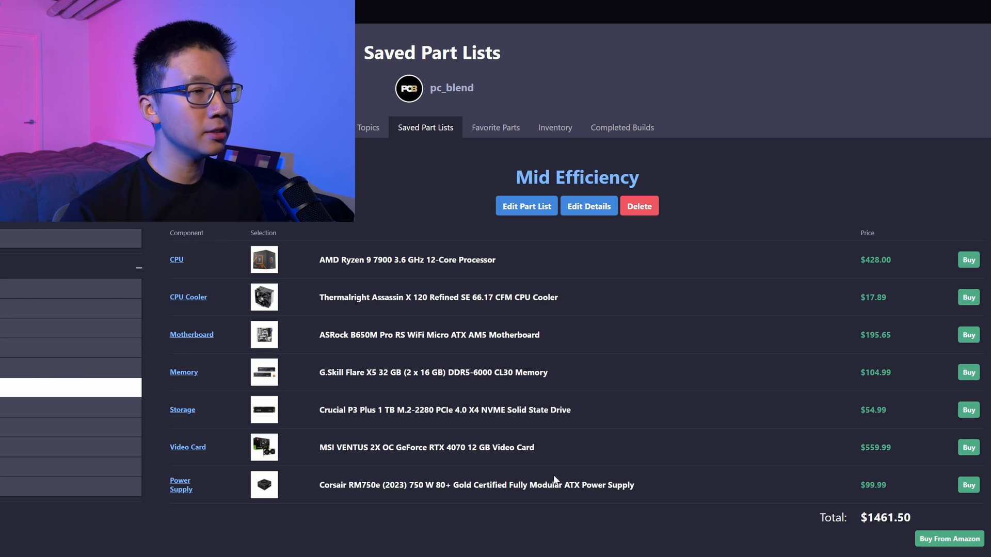
{"action": "mouse_move", "coordinate": [687, 440]}
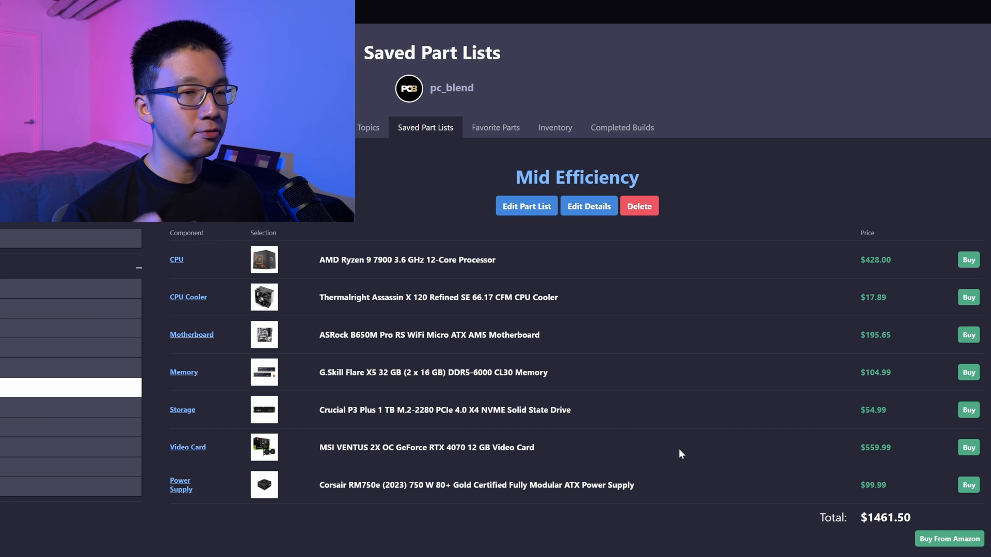
{"action": "mouse_move", "coordinate": [673, 323]}
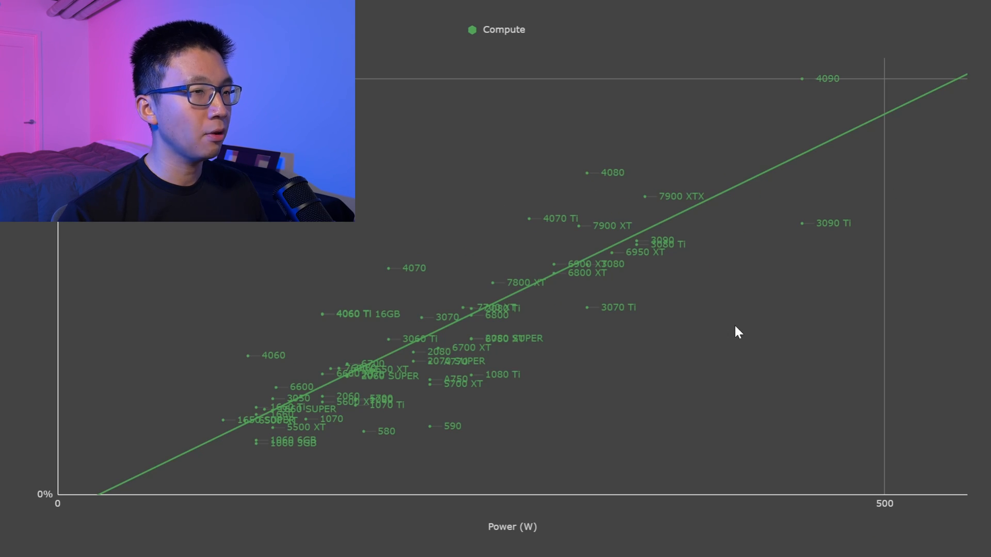
{"action": "mouse_move", "coordinate": [392, 289]}
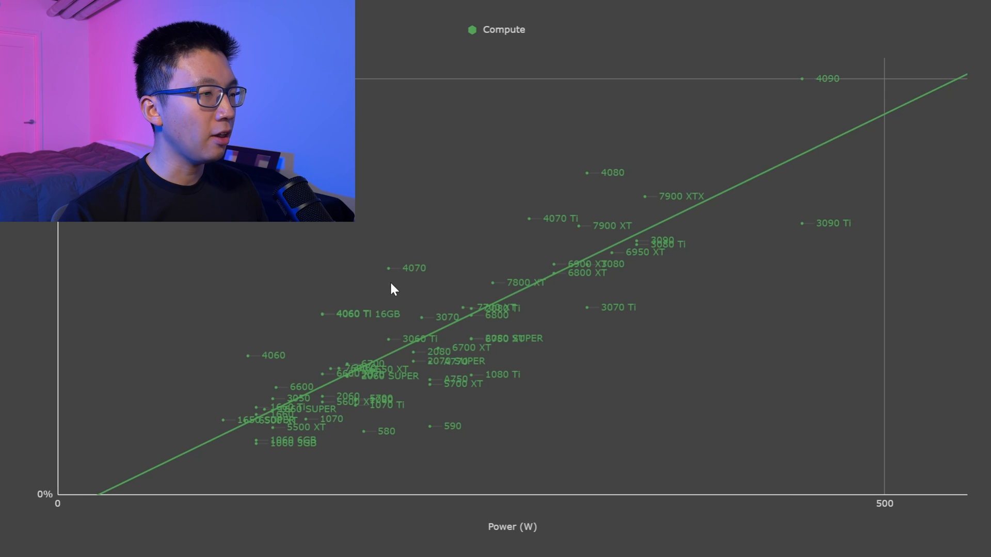
{"action": "mouse_move", "coordinate": [392, 272]}
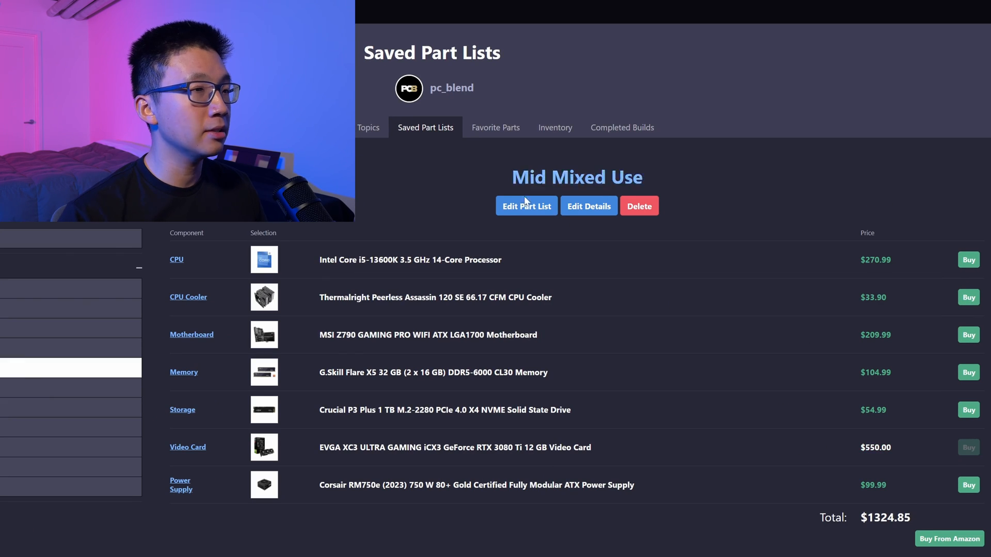
Bring up the Mid Mixed Use list, now totalling $1324.85 with the Corsair RM750e.
{"action": "left_click", "coordinate": [527, 206]}
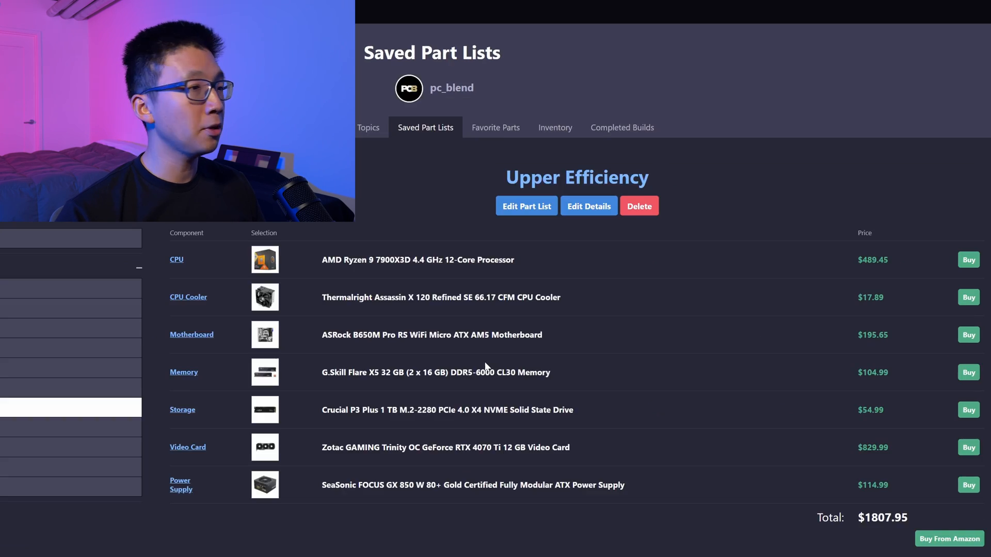
{"action": "mouse_move", "coordinate": [479, 507]}
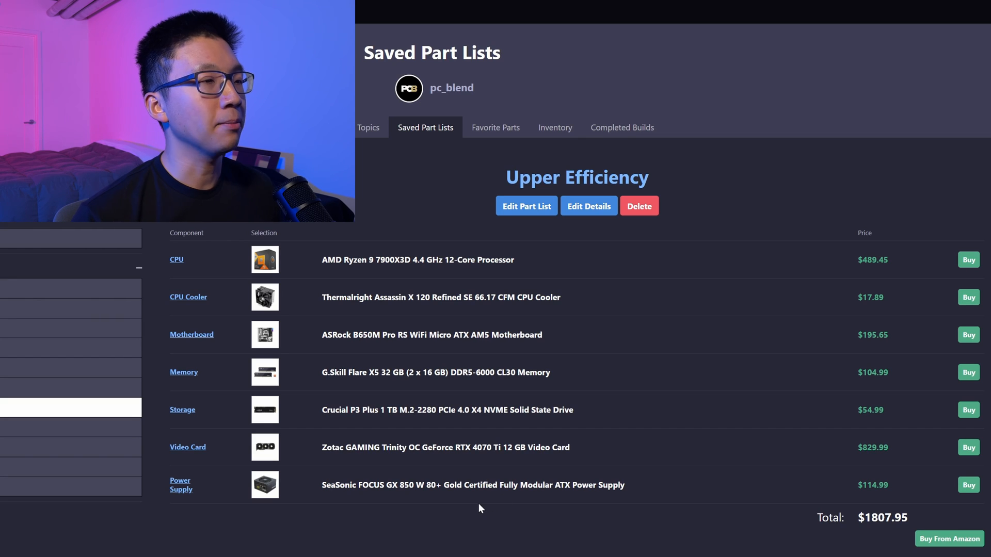
{"action": "mouse_move", "coordinate": [509, 552]}
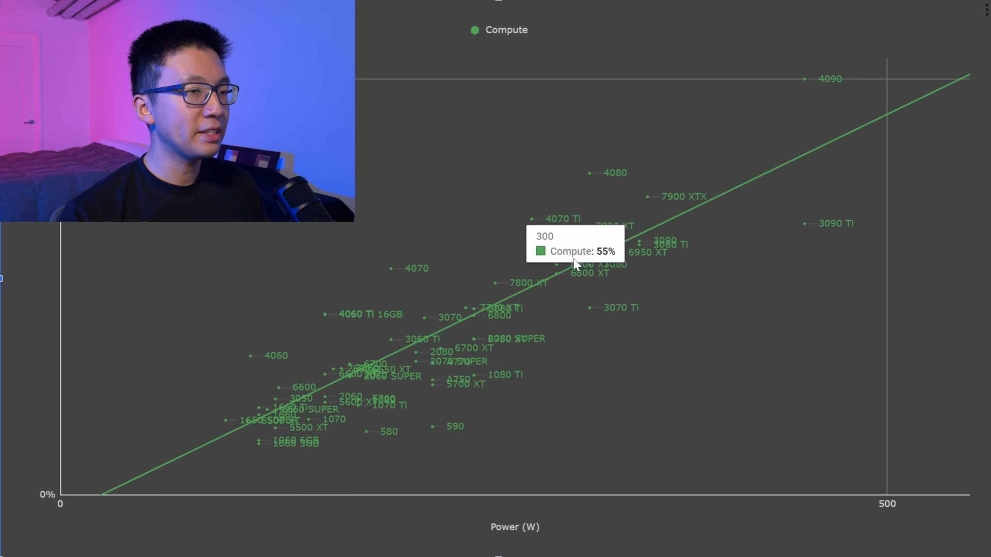
{"action": "mouse_move", "coordinate": [534, 228]}
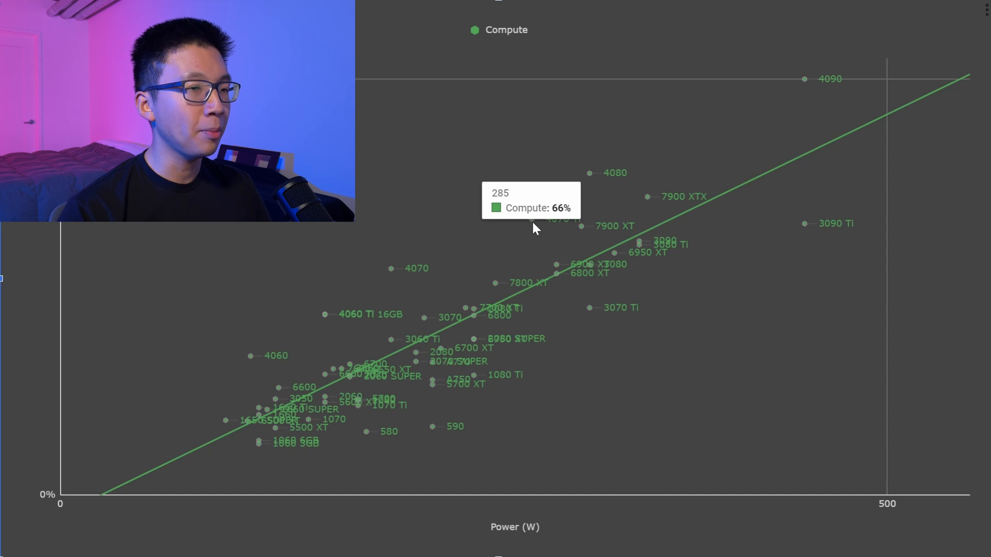
{"action": "mouse_move", "coordinate": [806, 229]}
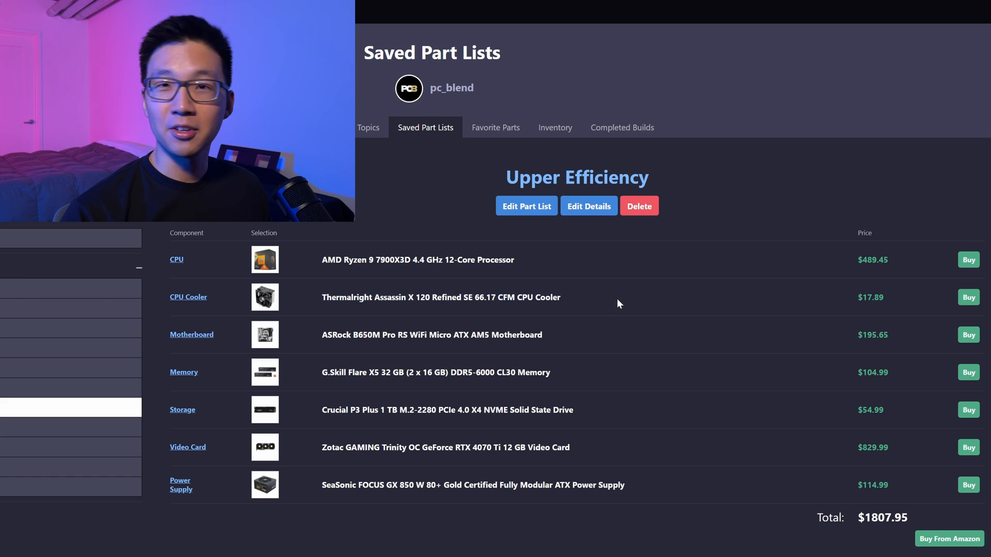
{"action": "mouse_move", "coordinate": [657, 376]}
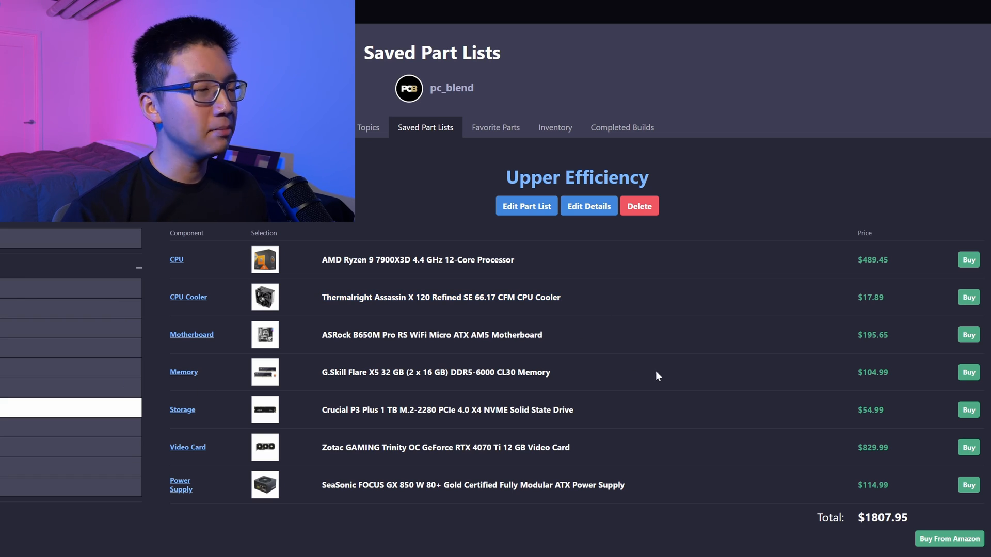
{"action": "mouse_move", "coordinate": [628, 436]}
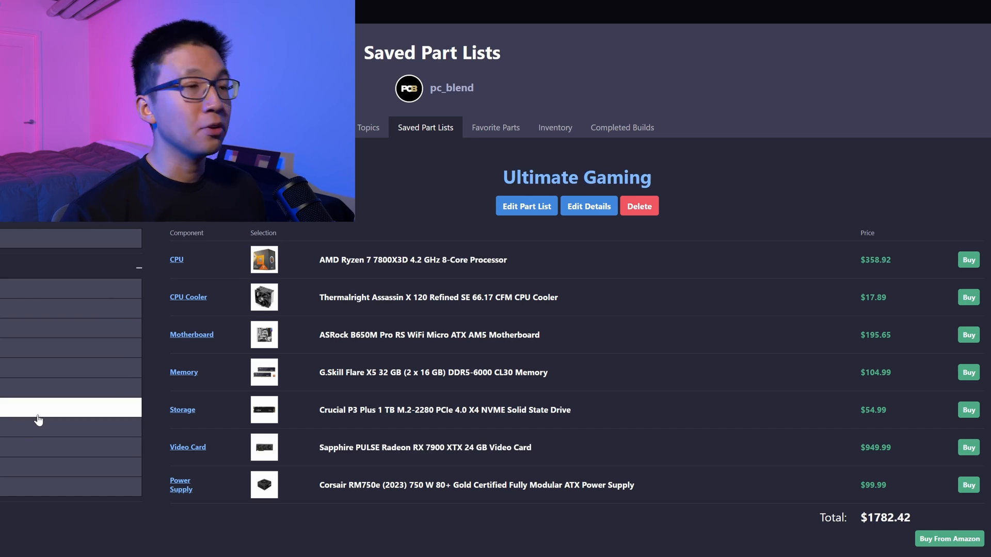
{"action": "mouse_move", "coordinate": [231, 398]}
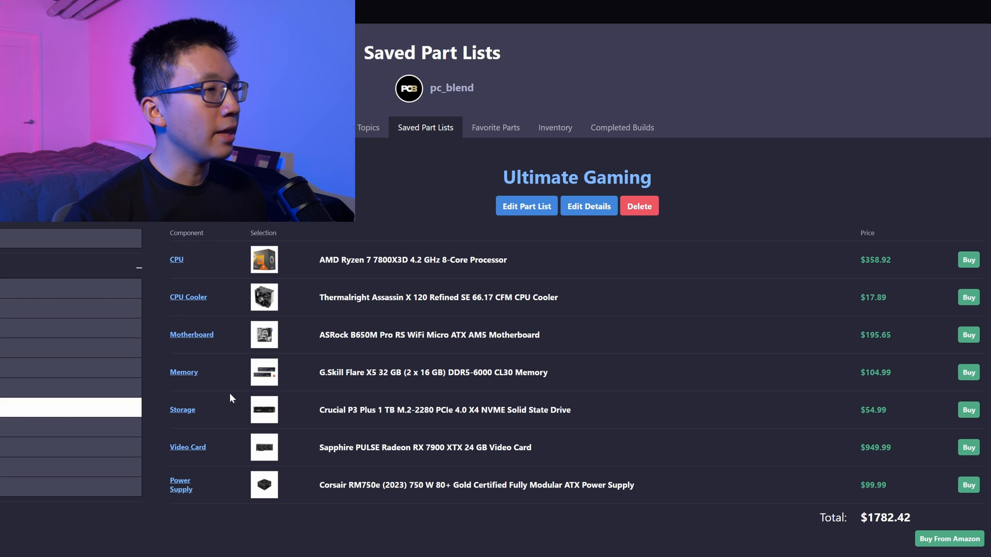
{"action": "mouse_move", "coordinate": [605, 355]}
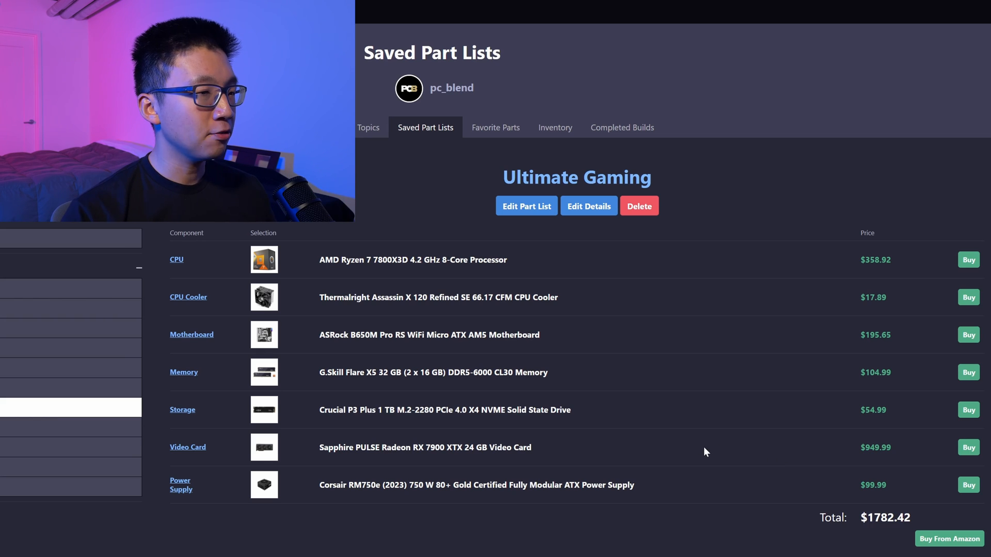
{"action": "mouse_move", "coordinate": [637, 414]}
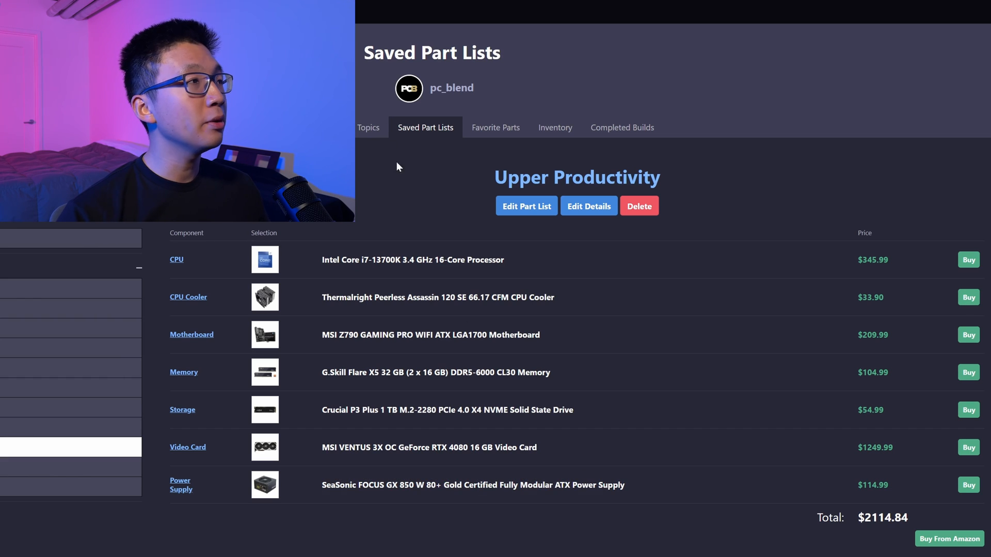
{"action": "mouse_move", "coordinate": [461, 234]}
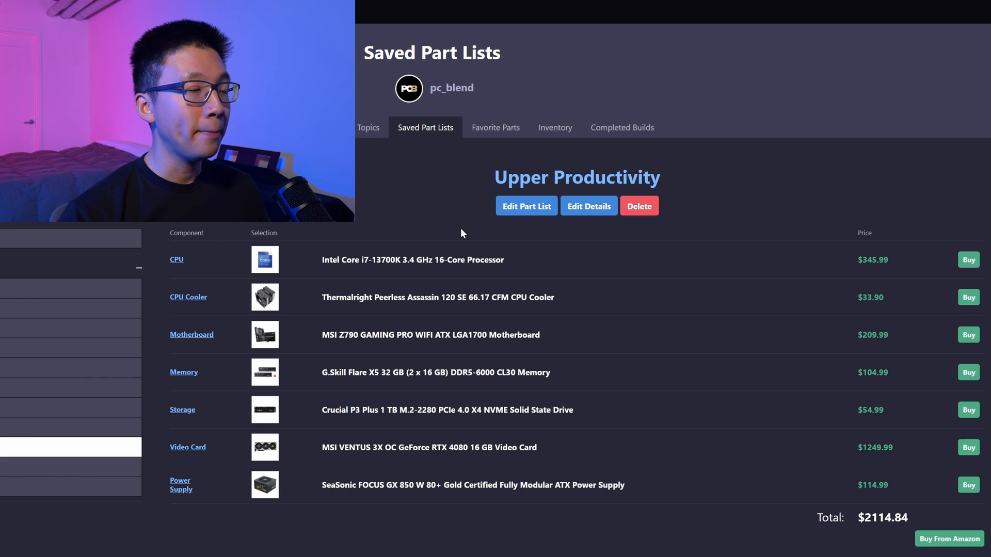
{"action": "mouse_move", "coordinate": [623, 454]}
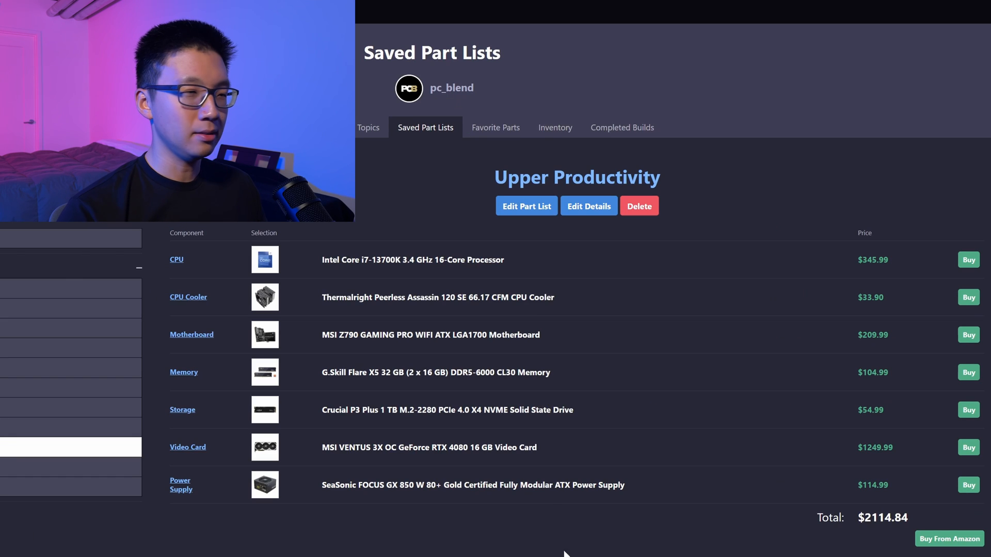
{"action": "mouse_move", "coordinate": [589, 533]}
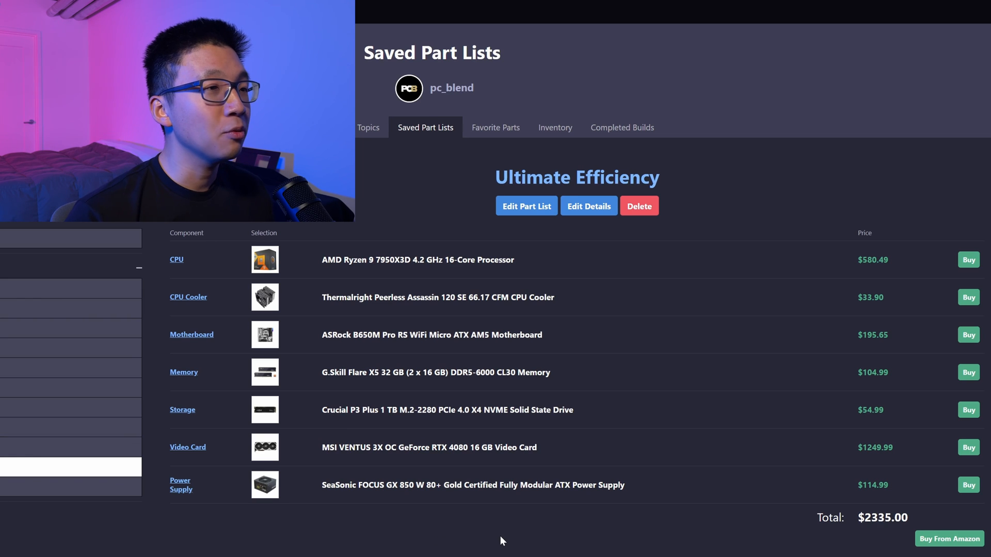
{"action": "mouse_move", "coordinate": [546, 550]}
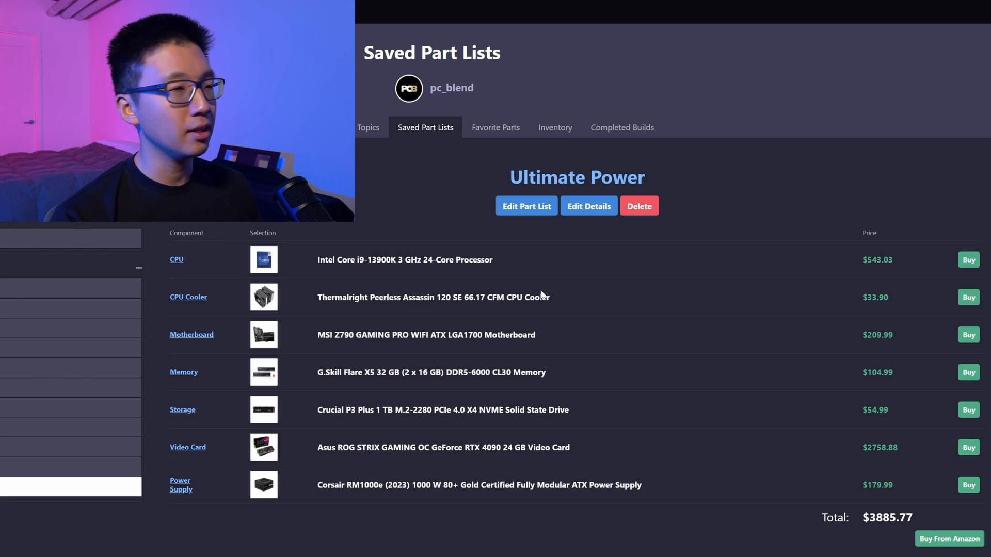
{"action": "mouse_move", "coordinate": [570, 292]}
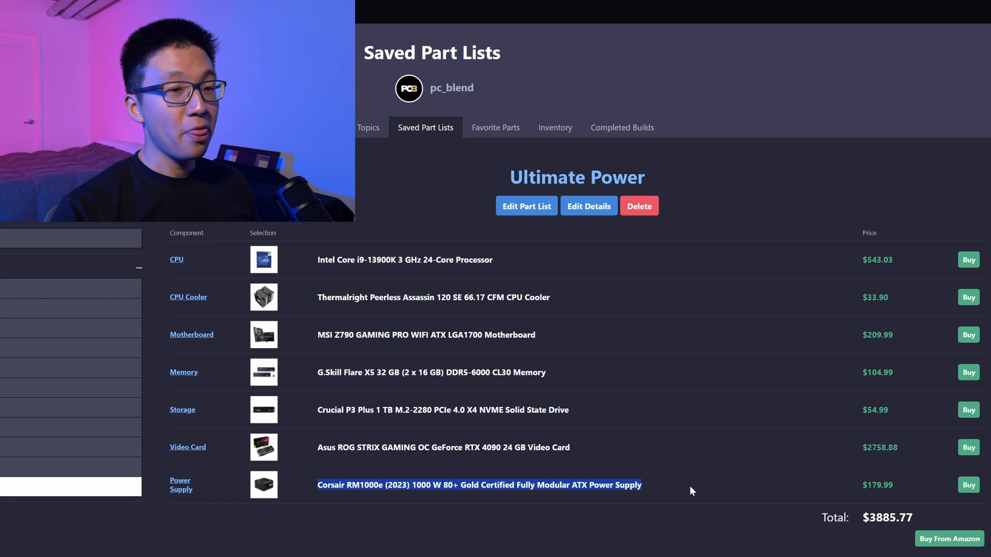
Clear the selection from the power supply name on the Ultimate Power list.
{"action": "left_click", "coordinate": [526, 206]}
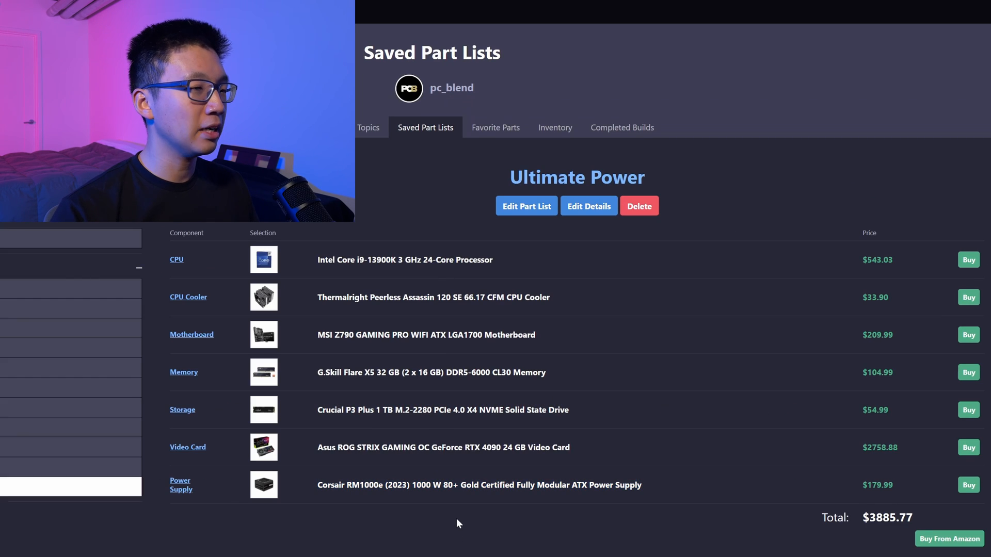
{"action": "mouse_move", "coordinate": [452, 382]}
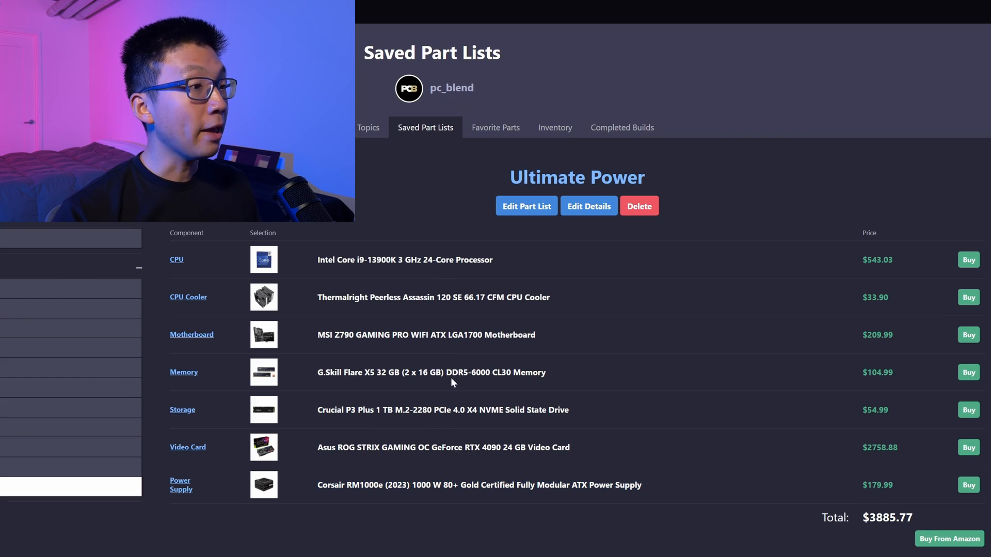